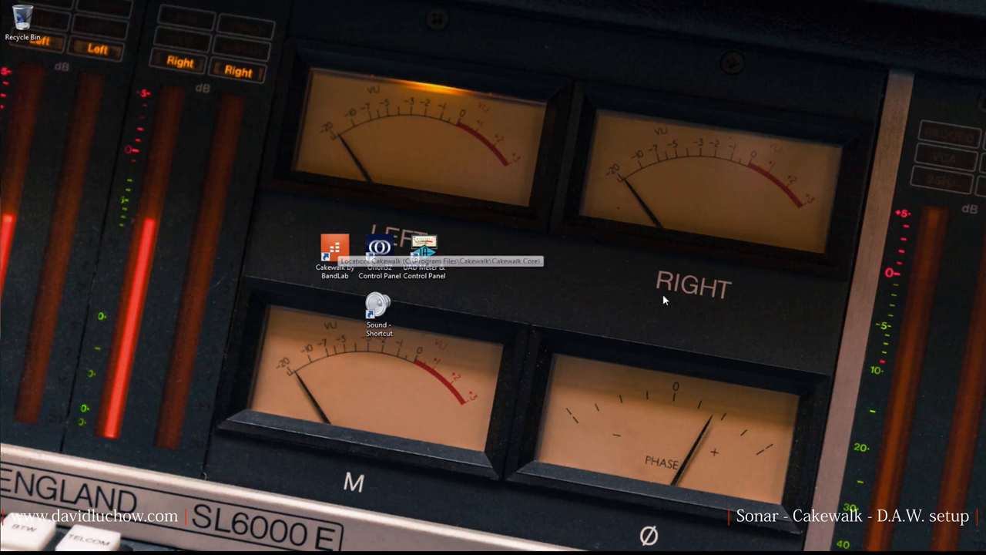
Step: Launch Cakewalk by BandLab from the desktop shortcut into an empty untitled project
double_click(330, 249)
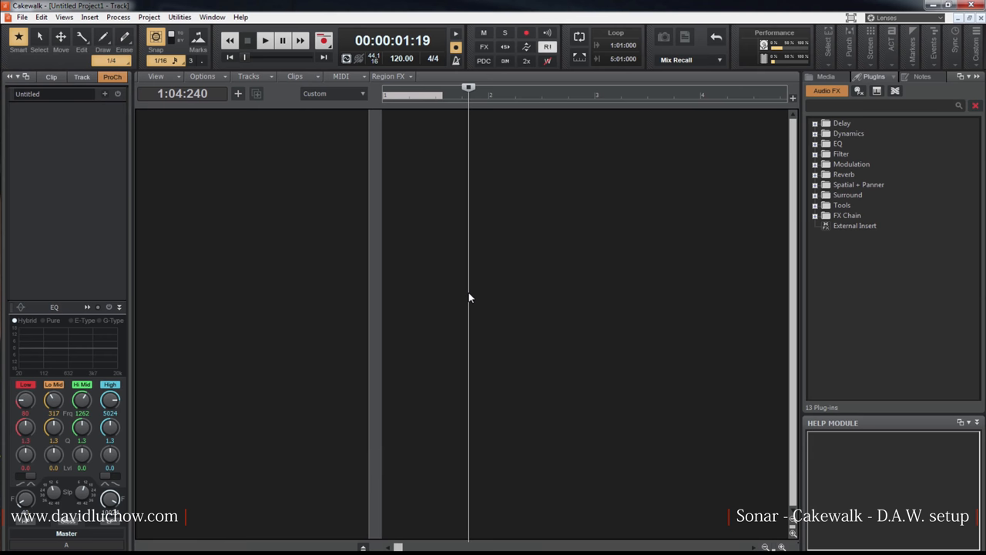
Step: Browse the Help, Project and Edit menus, then bring up Preferences at the Audio Devices page
click(239, 17)
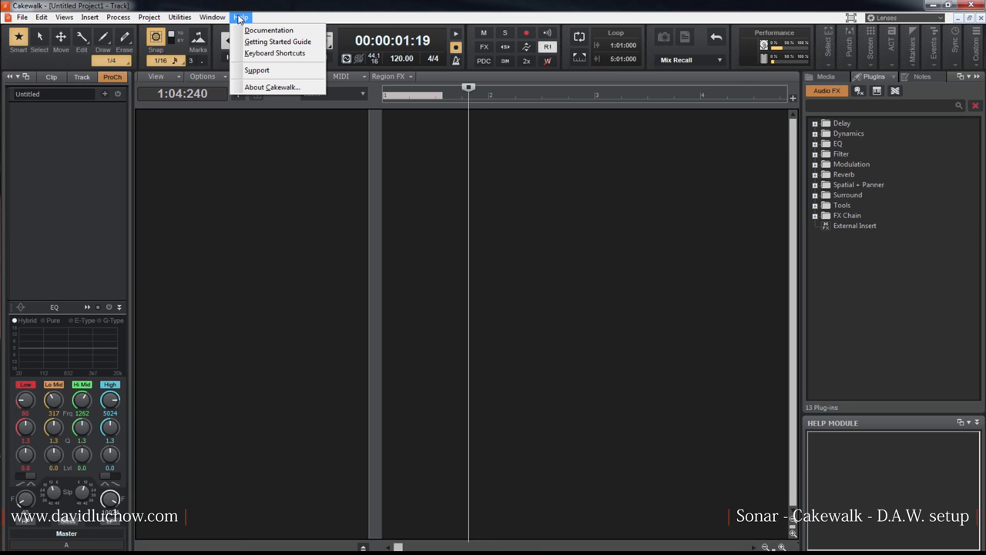
click(152, 16)
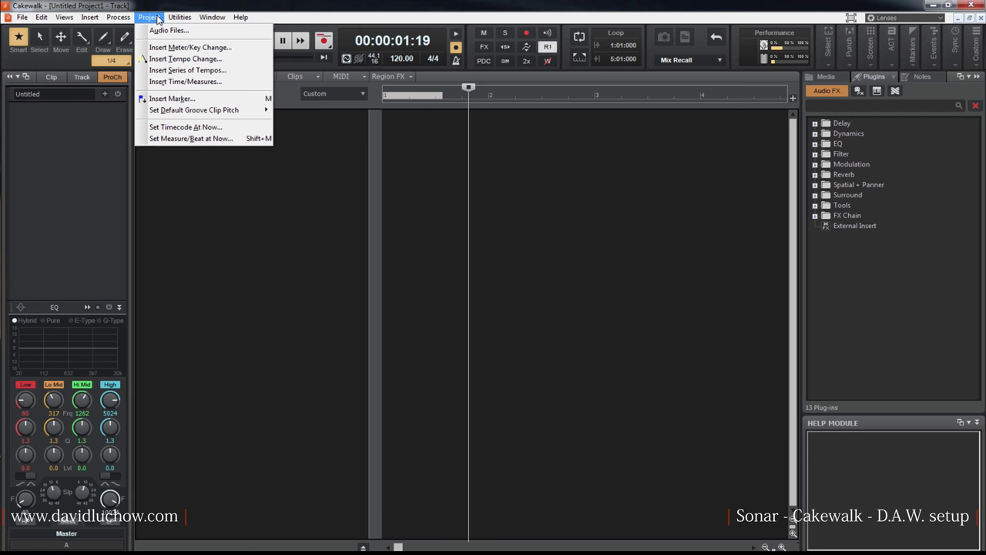
click(43, 17)
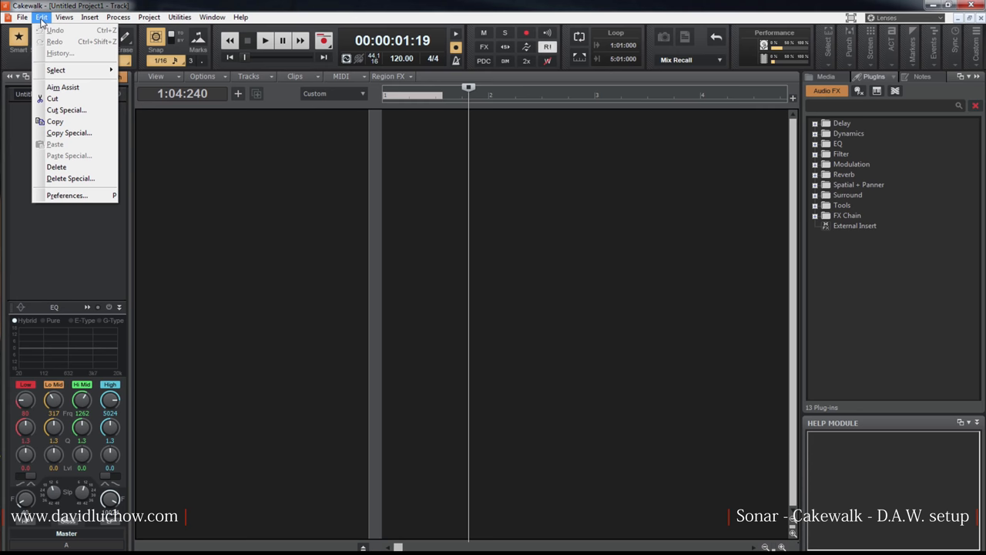
click(68, 195)
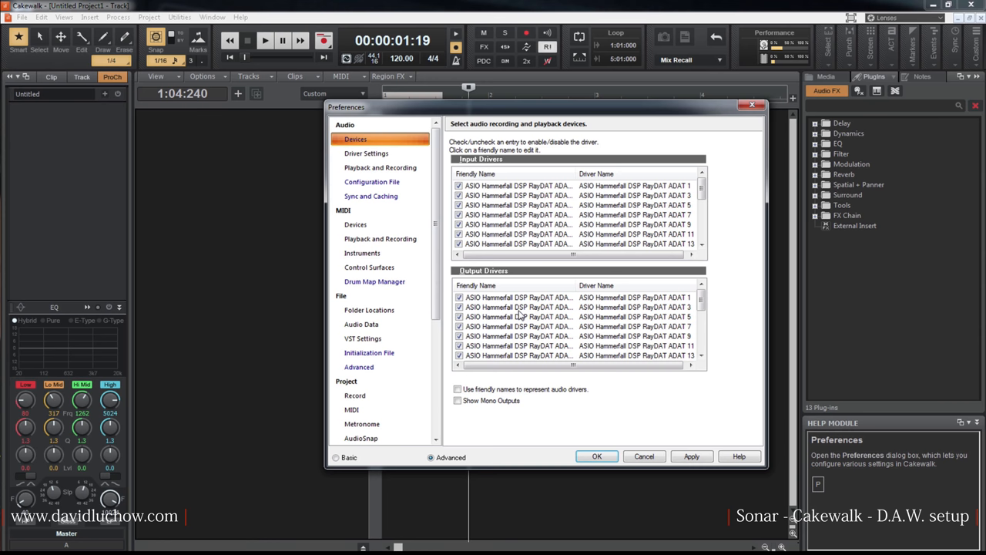
scroll(down, 3)
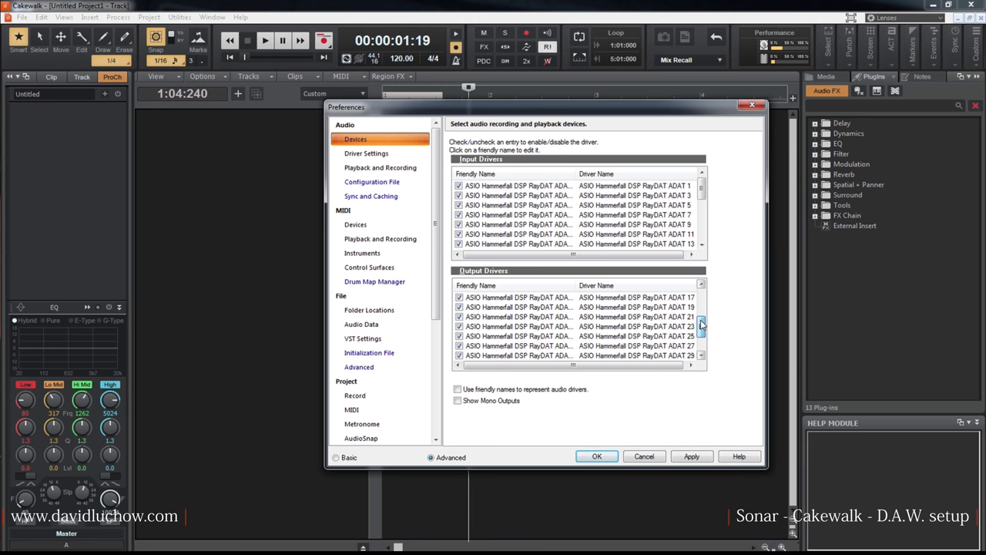
scroll(down, 3)
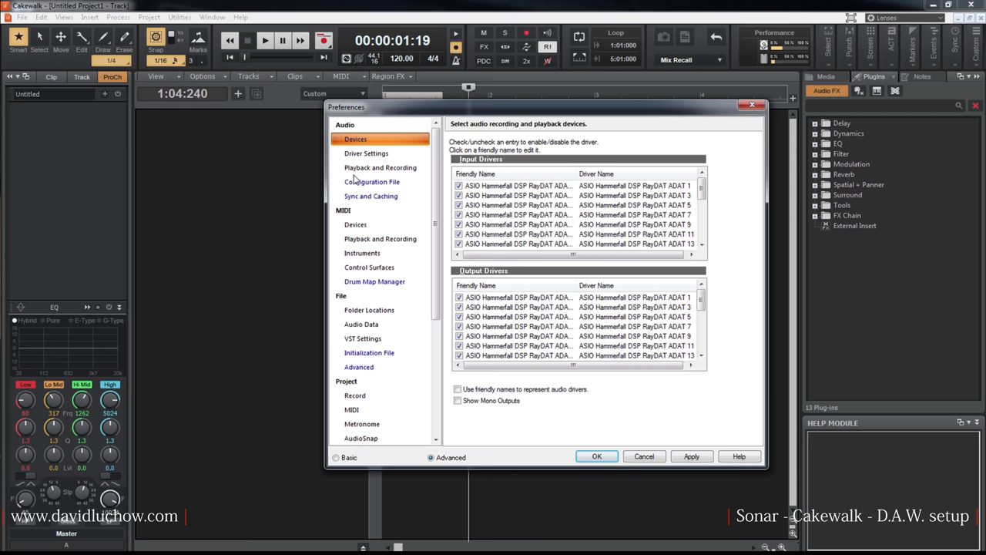
Step: Show Audio Playback and Recording and keep ASIO selected in the Driver Mode list
click(379, 167)
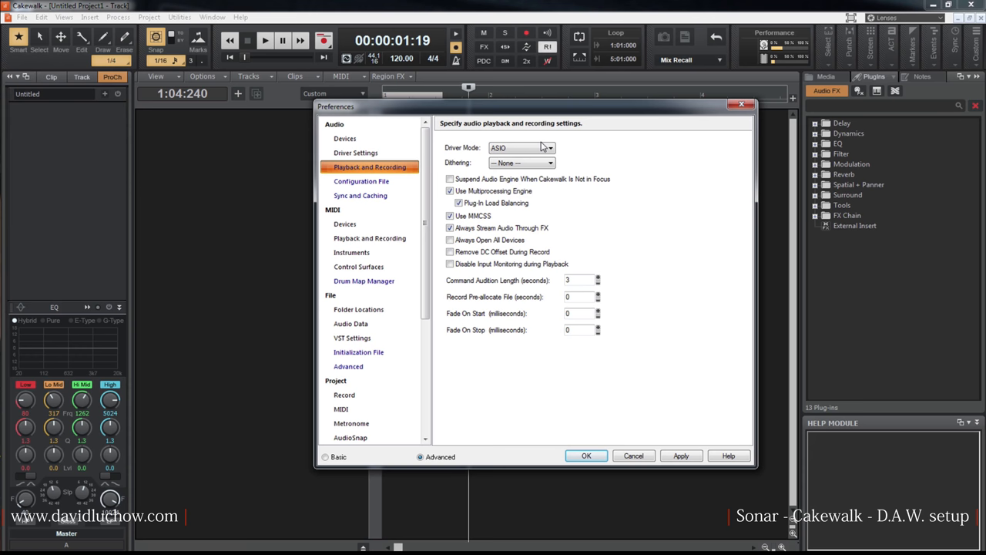
click(546, 147)
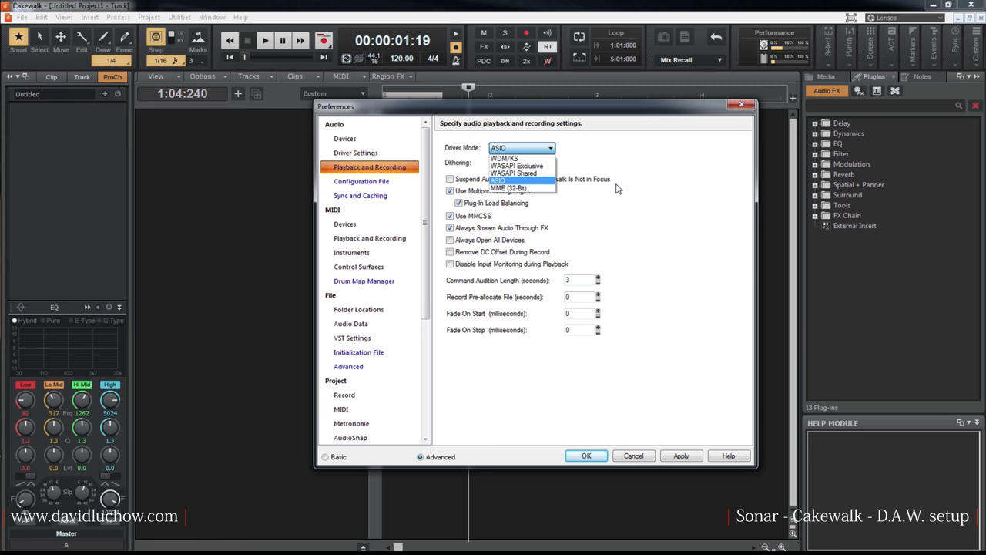
click(509, 178)
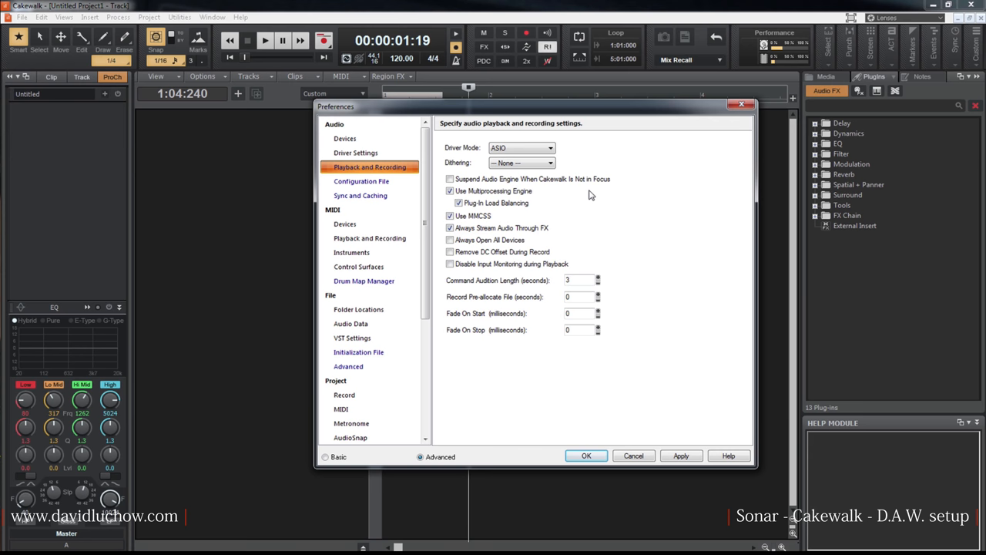
click(547, 147)
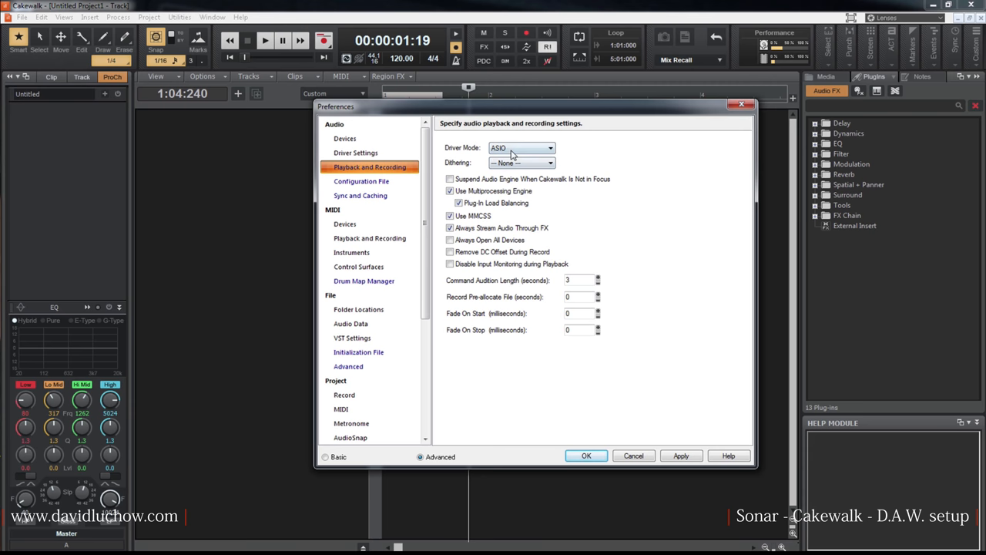
click(548, 147)
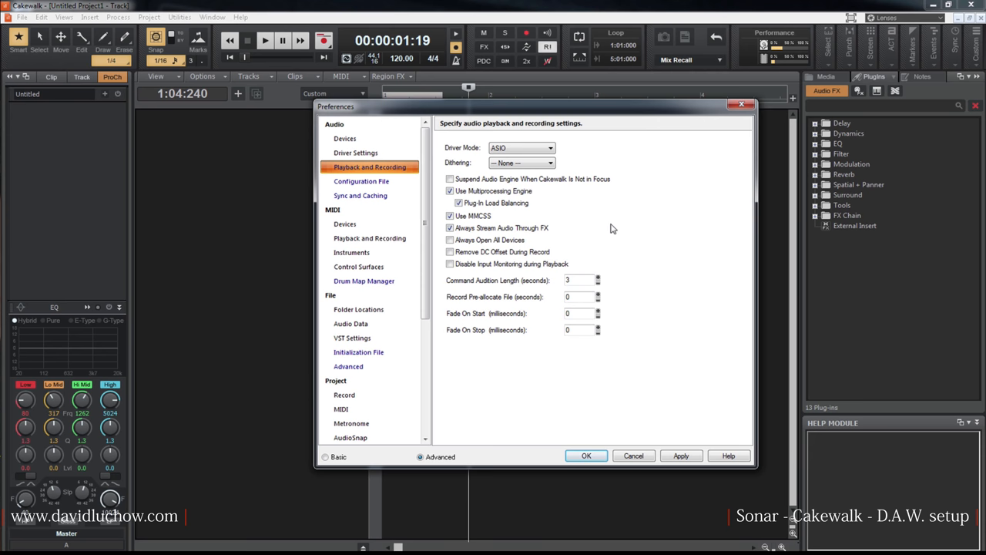
click(448, 178)
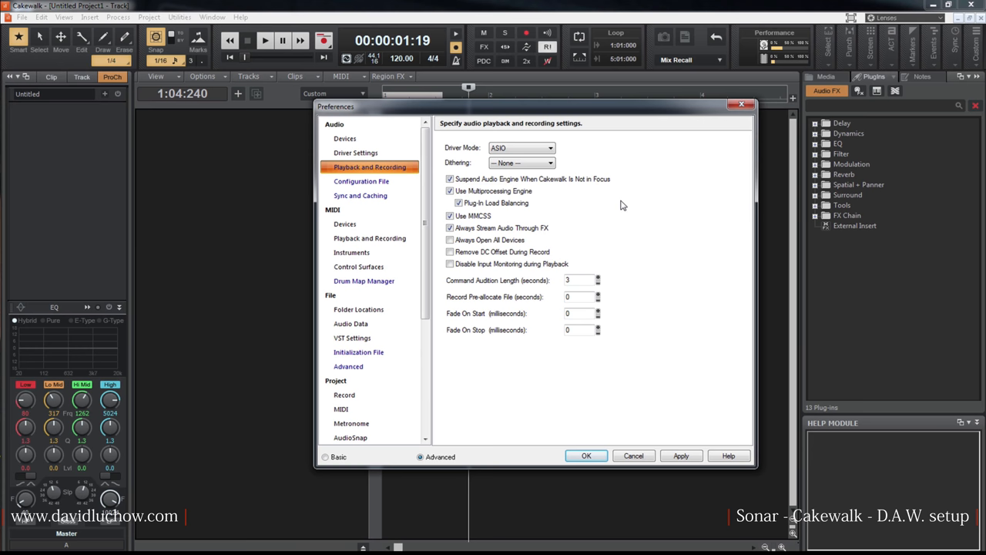
mouse_move(574, 202)
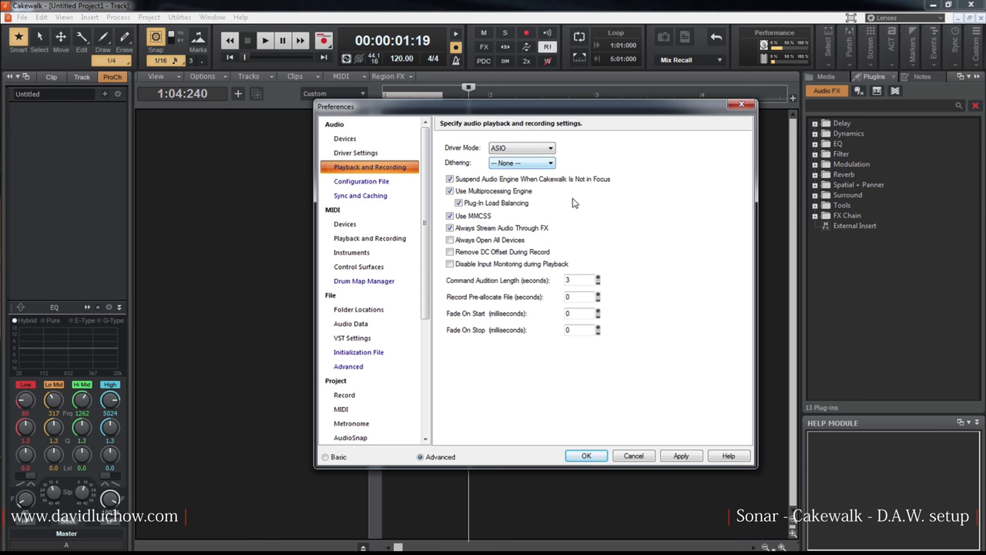
click(448, 178)
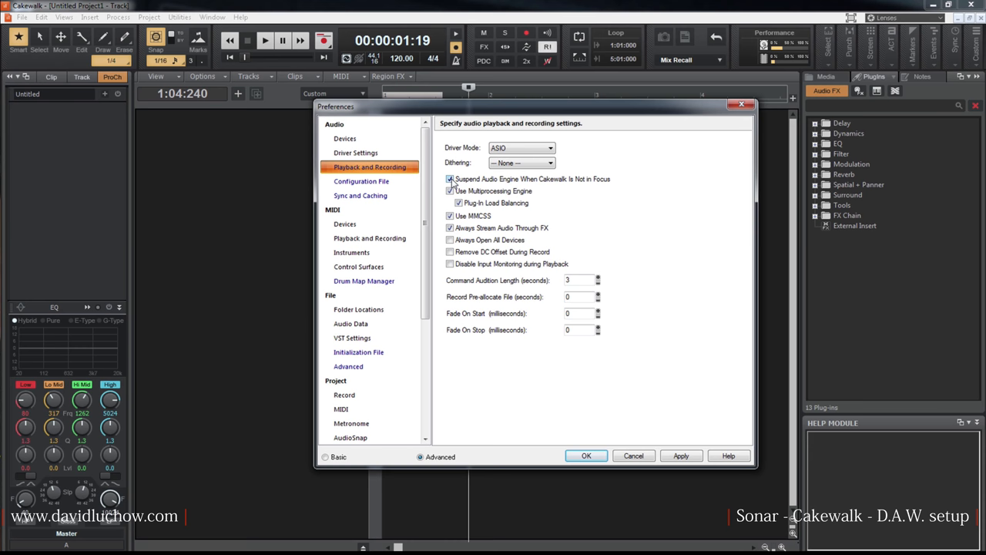
click(447, 179)
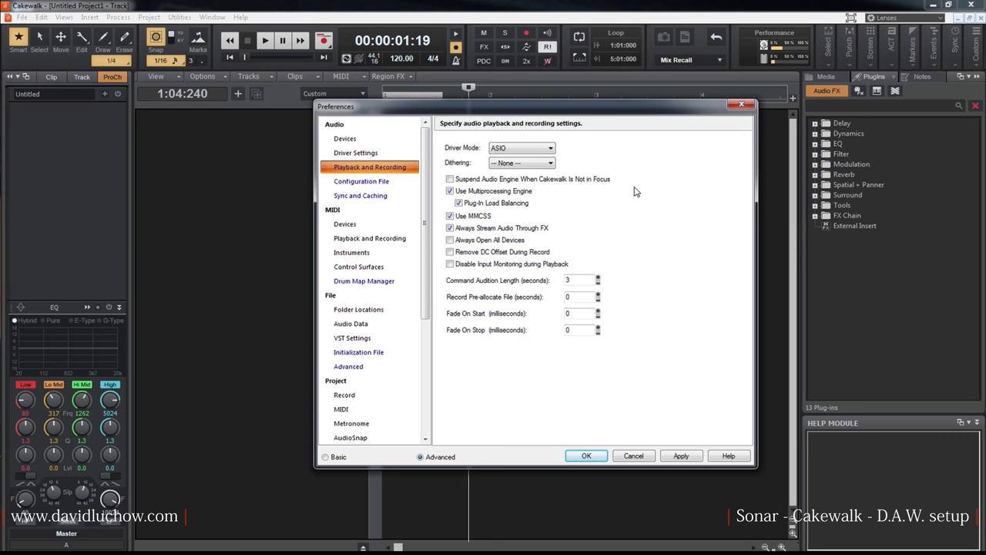
mouse_move(639, 187)
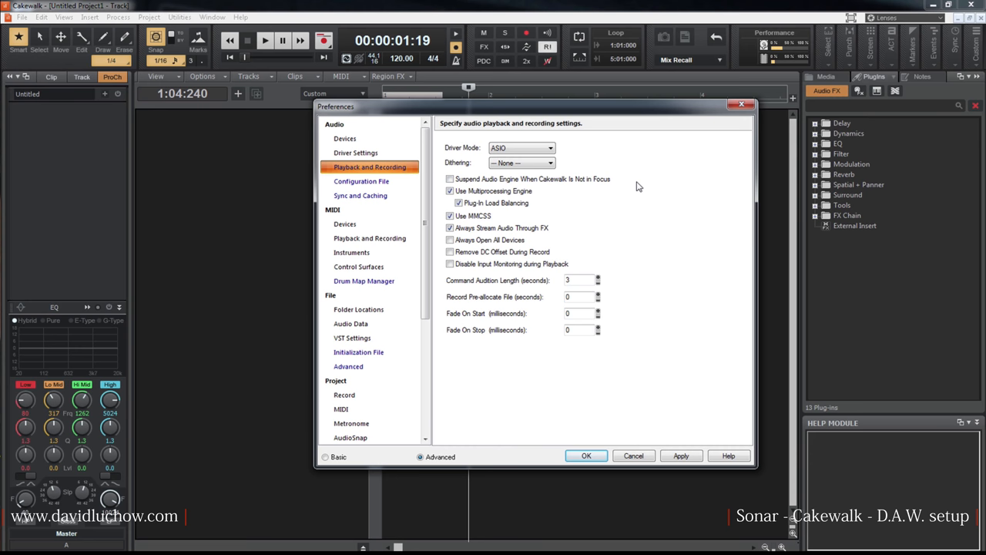
mouse_move(641, 208)
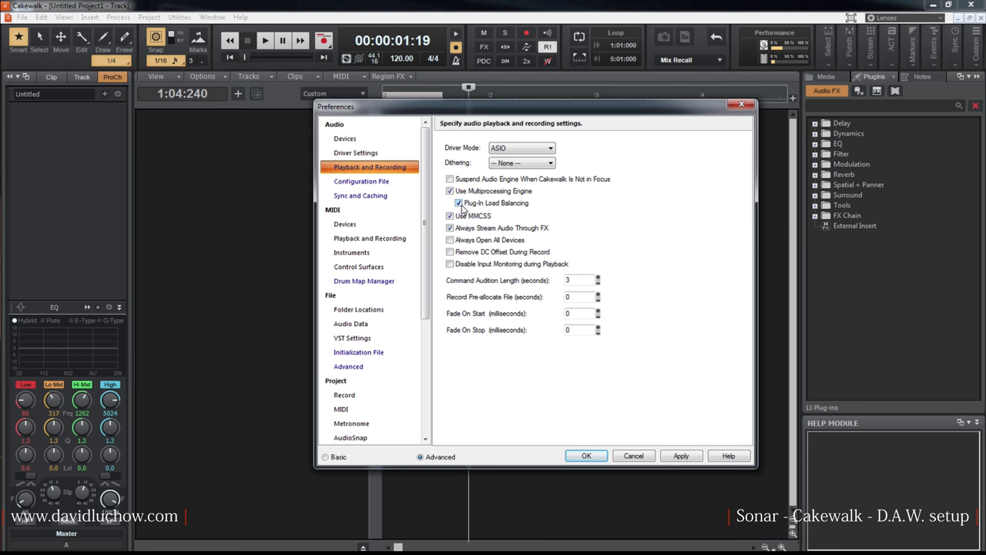
click(449, 215)
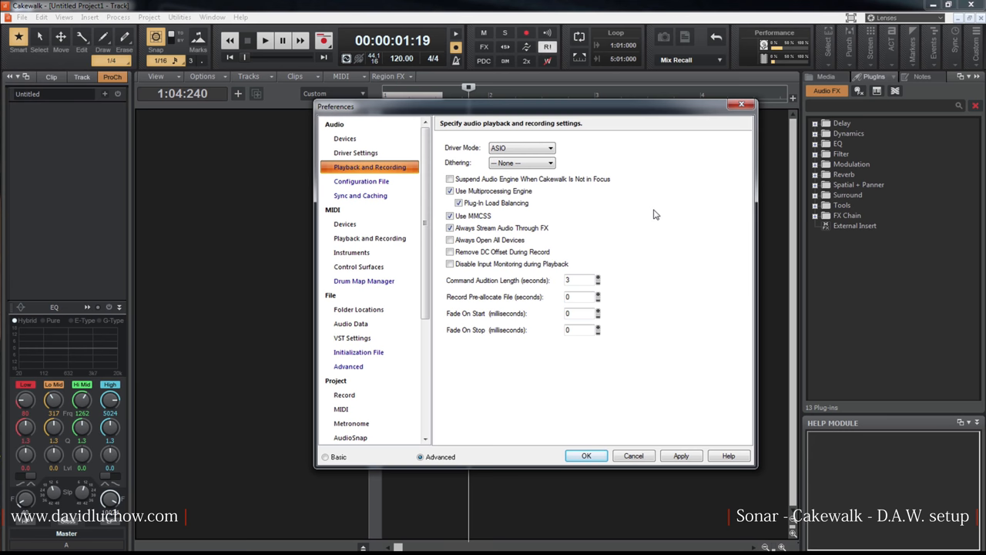
mouse_move(665, 224)
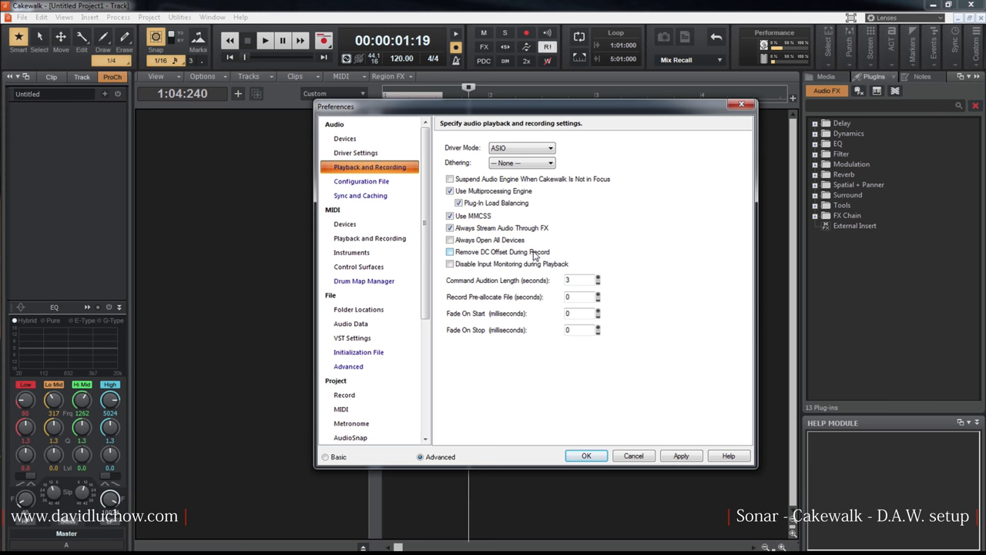
Step: Toggle 'Remove DC Offset During Record' on and back off, then show the Aud.ini Configuration File page
click(449, 252)
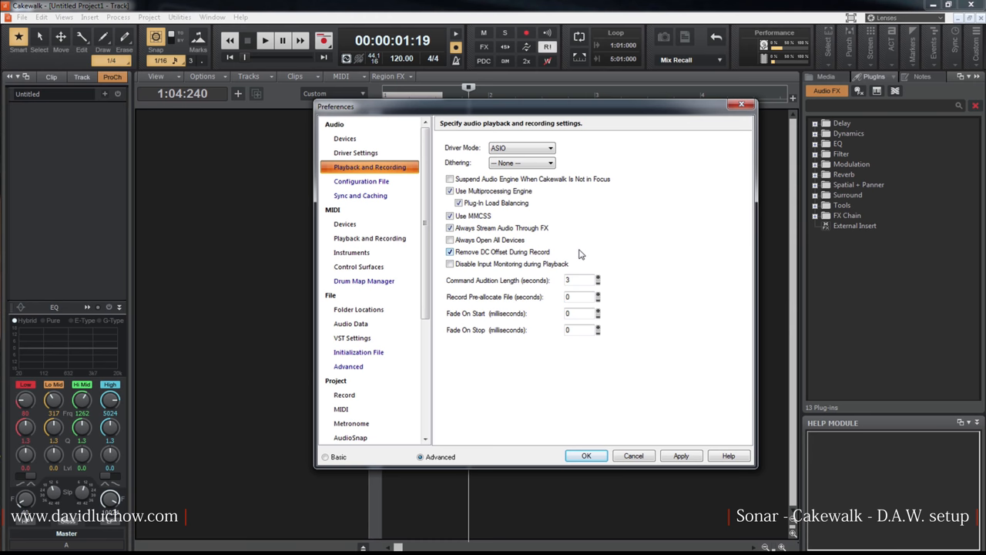
click(450, 252)
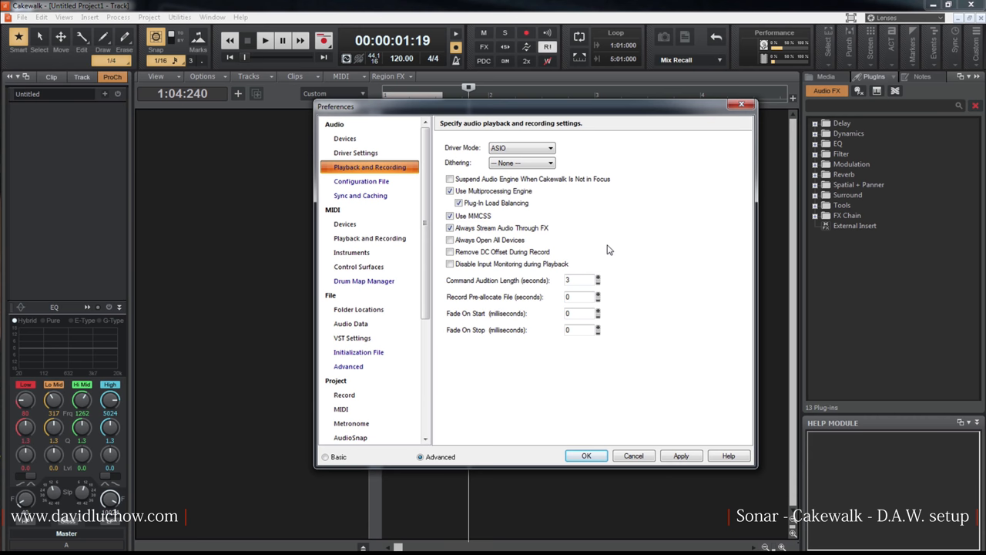
mouse_move(629, 233)
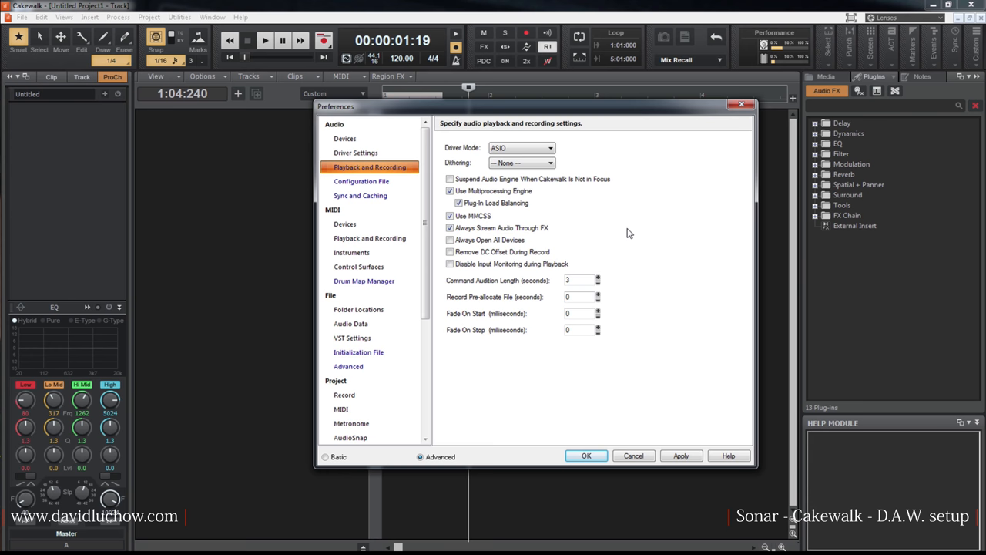
click(362, 182)
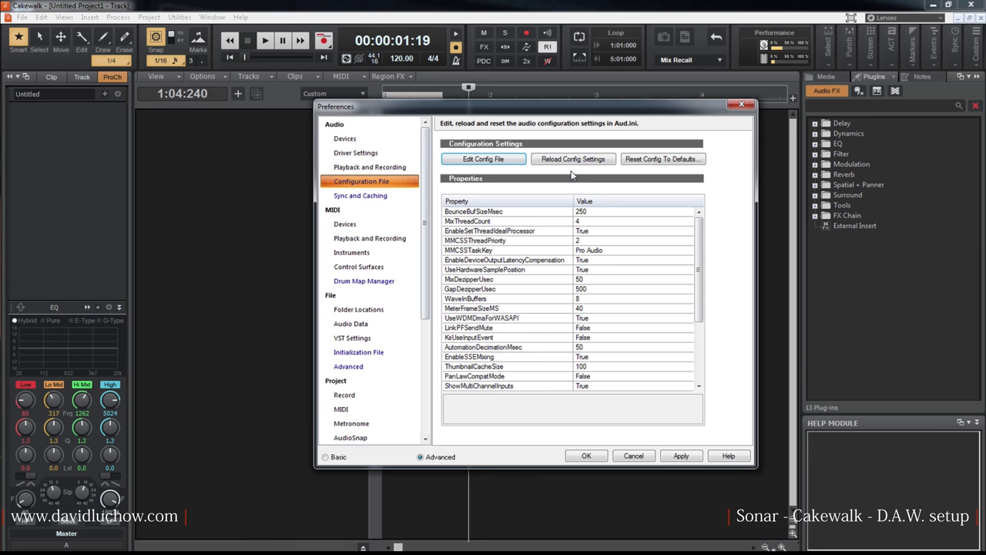
Step: Visit Sync and Caching, enable ASIO reported latency in Driver Settings and bring up the Hammerfall DSP panel
click(360, 195)
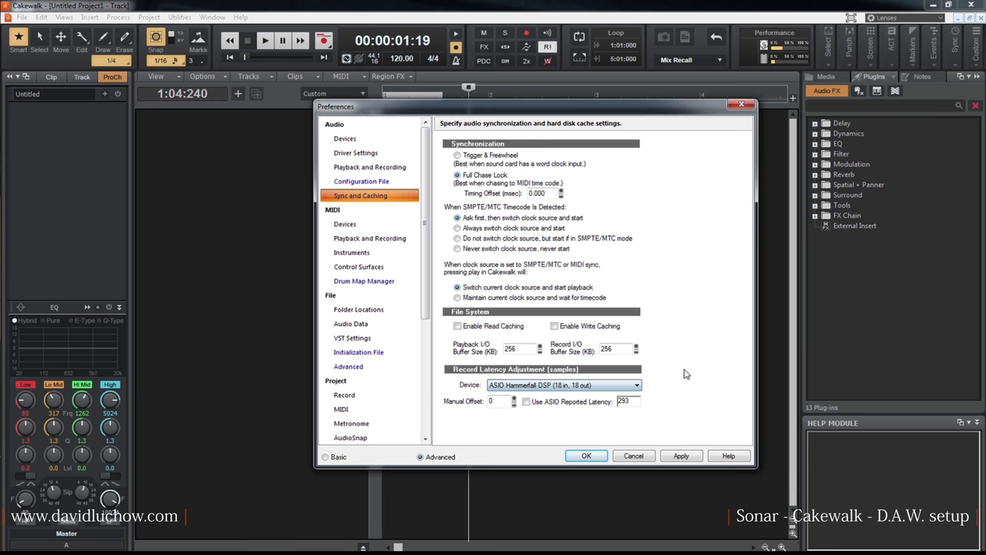
click(525, 402)
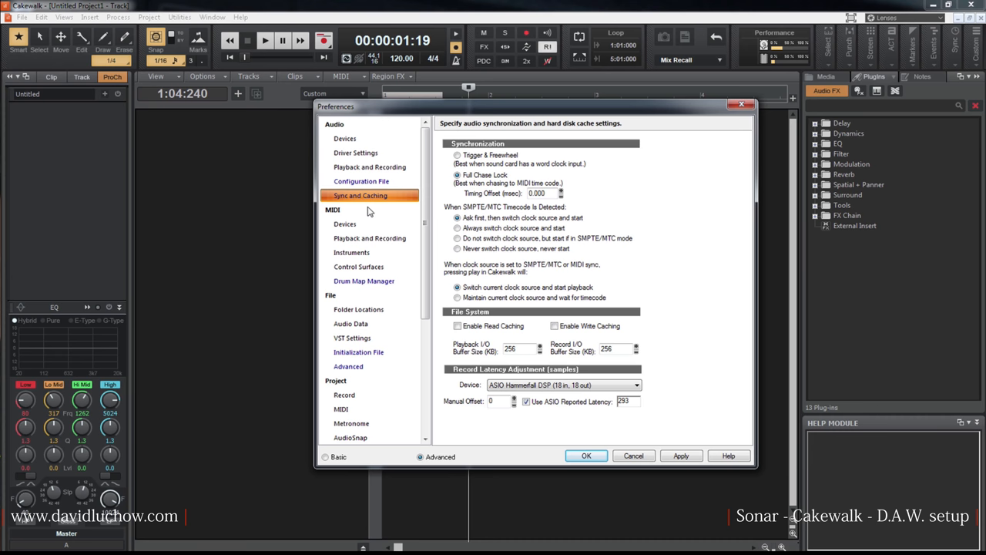
click(355, 152)
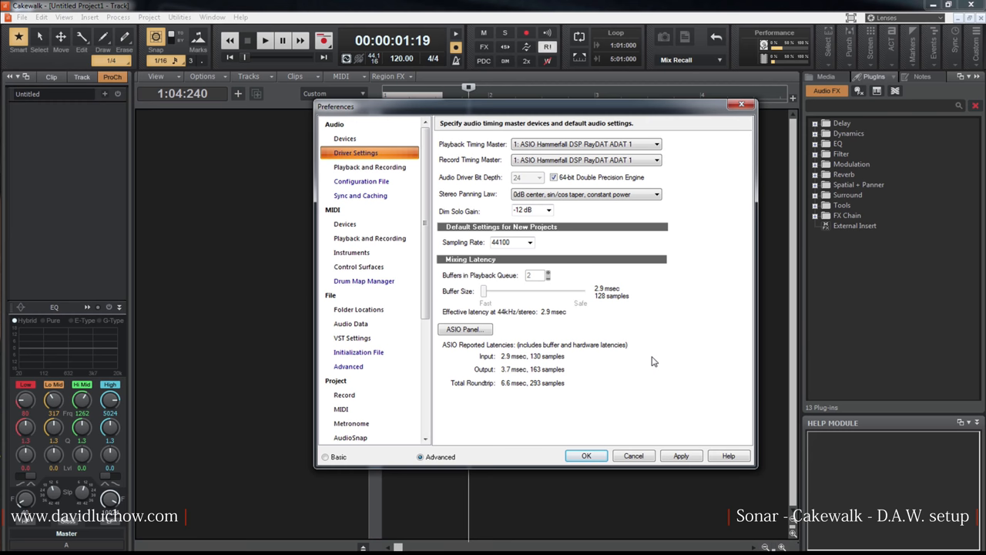
click(465, 329)
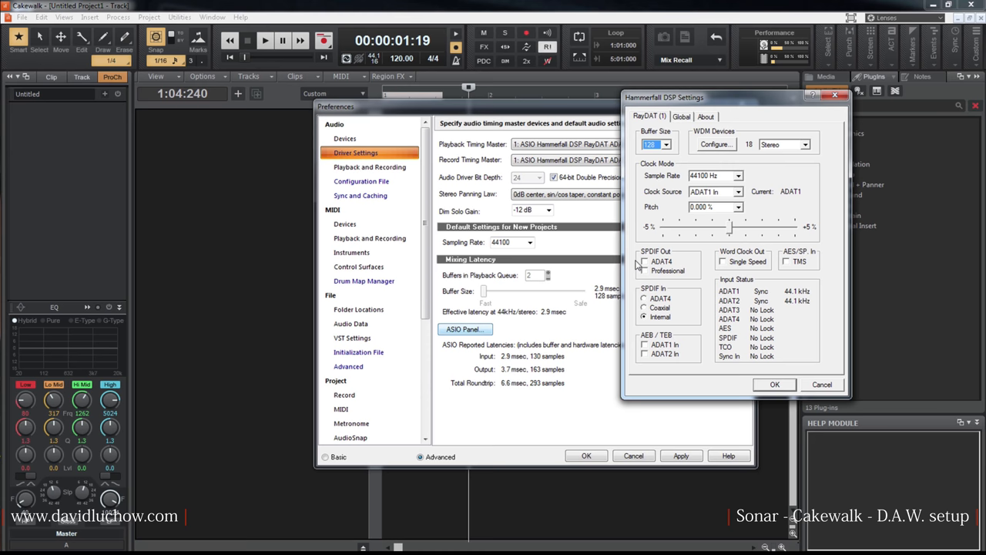
Step: Set the Hammerfall DSP buffer size to 256 samples for 5.8 ms mixing latency
click(668, 145)
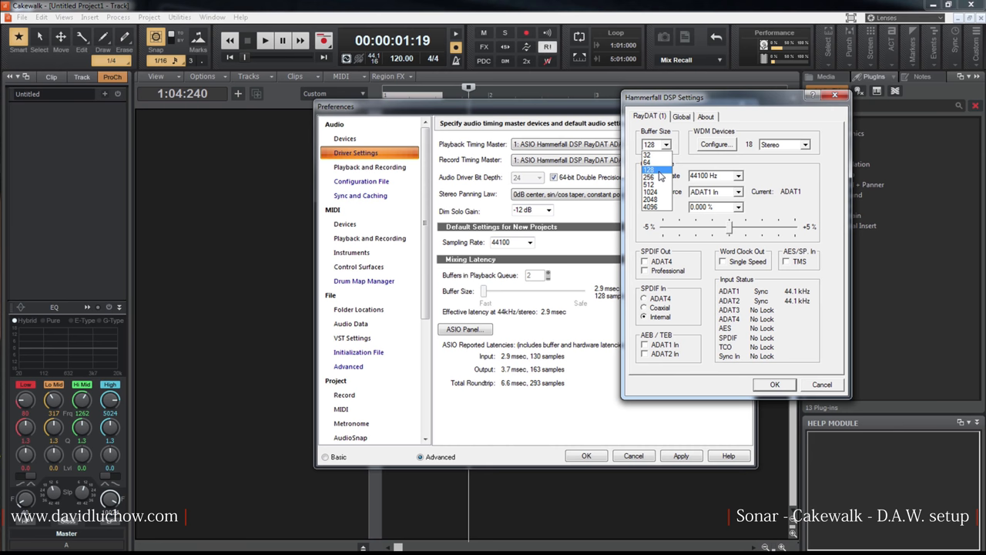
click(655, 200)
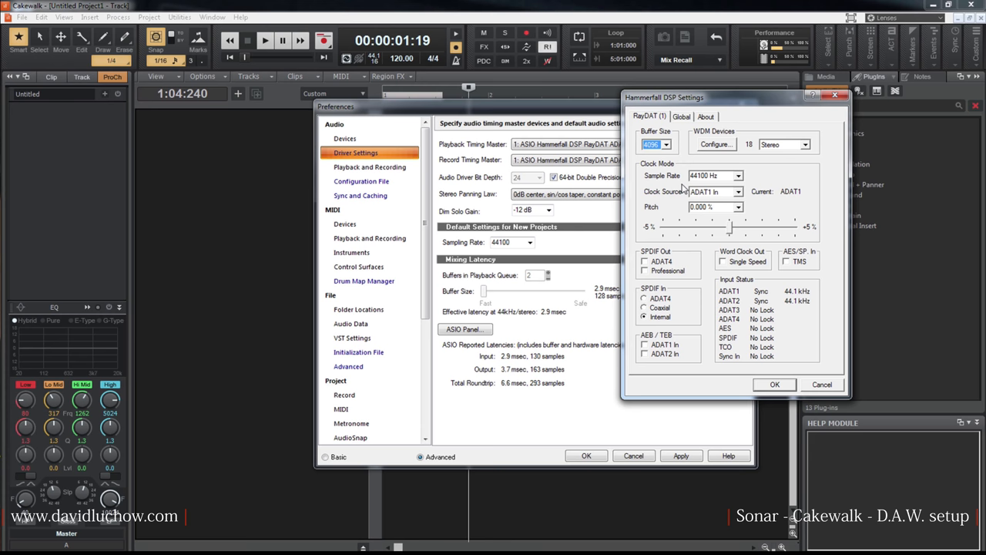
click(665, 144)
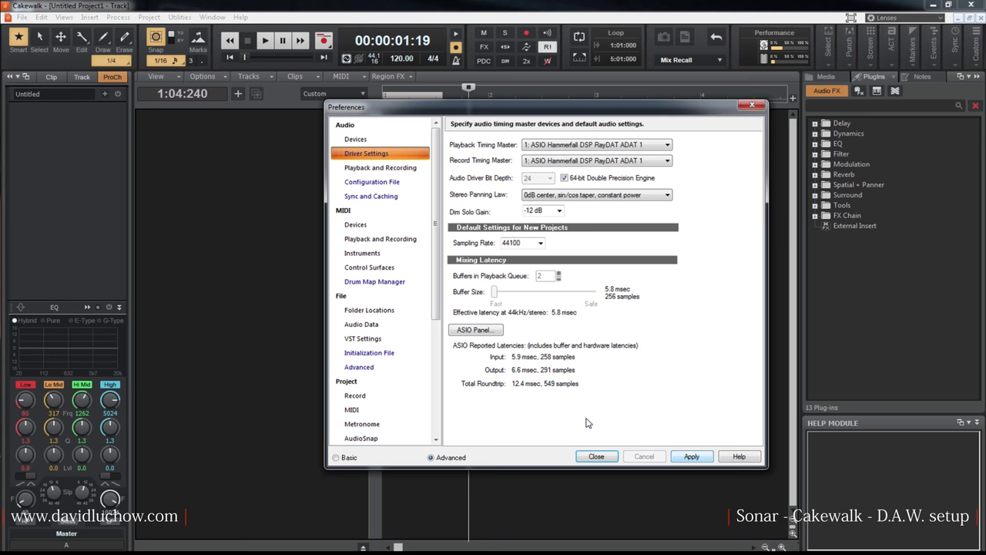
mouse_move(609, 368)
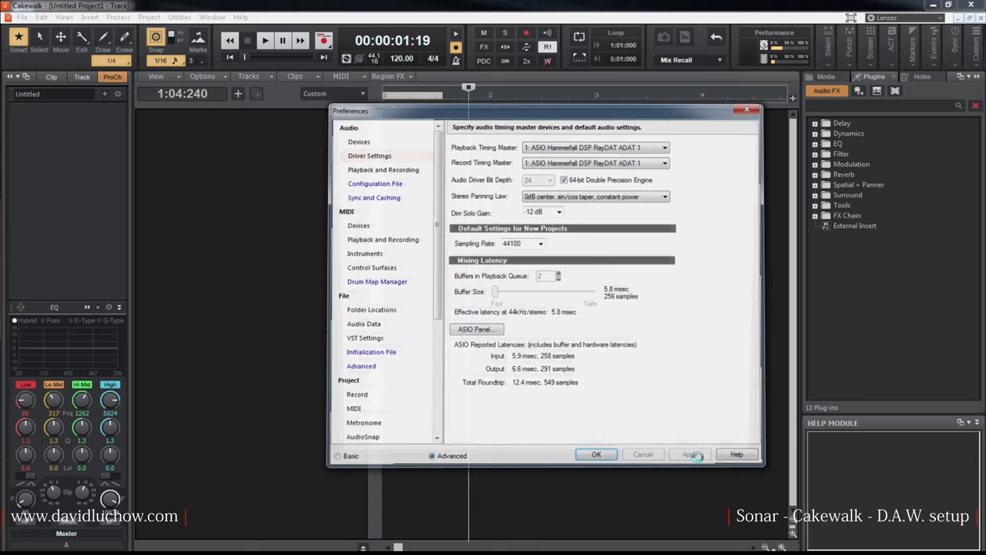
Step: Apply the driver settings with the buffer back at 128 samples and move to MIDI Devices
click(691, 454)
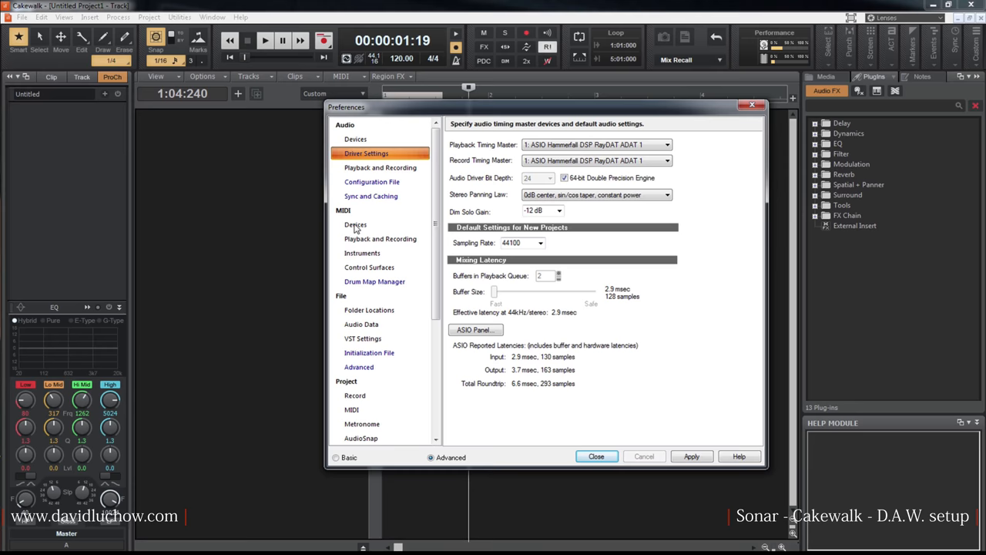
click(355, 224)
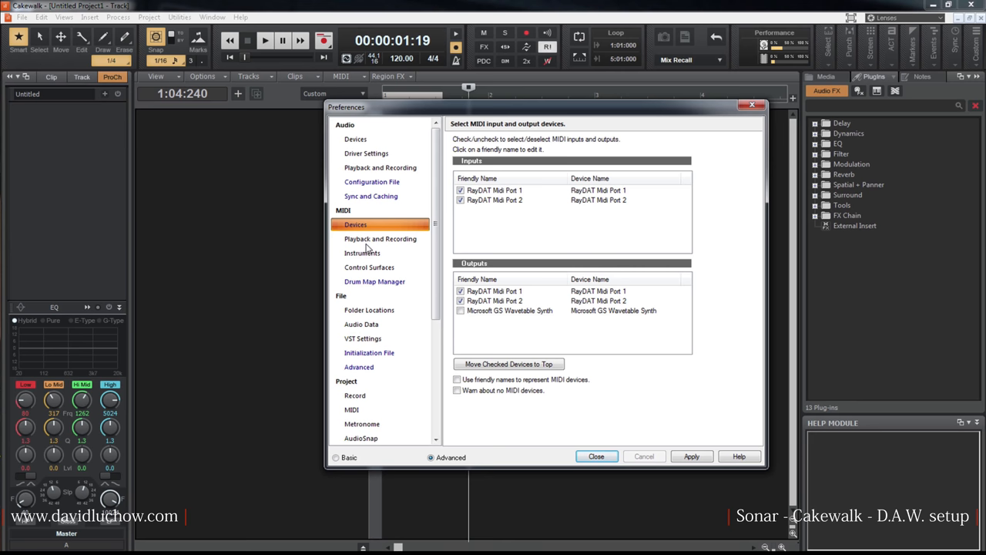
Step: Review the MIDI Playback and Recording options on the way to Folder Locations
click(370, 310)
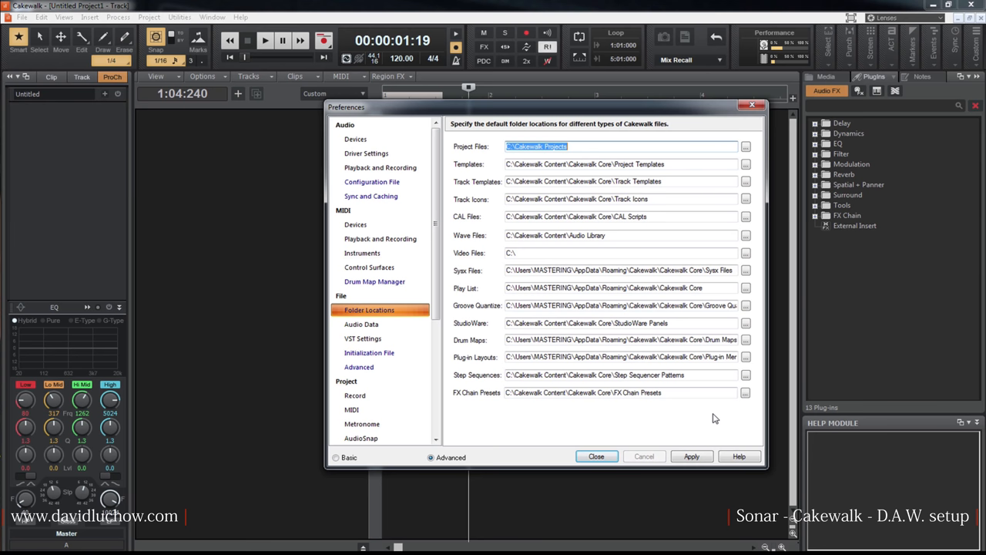
Step: Review the Audio Data page and step through to the Cakewalk.ini Initialization File page
click(362, 324)
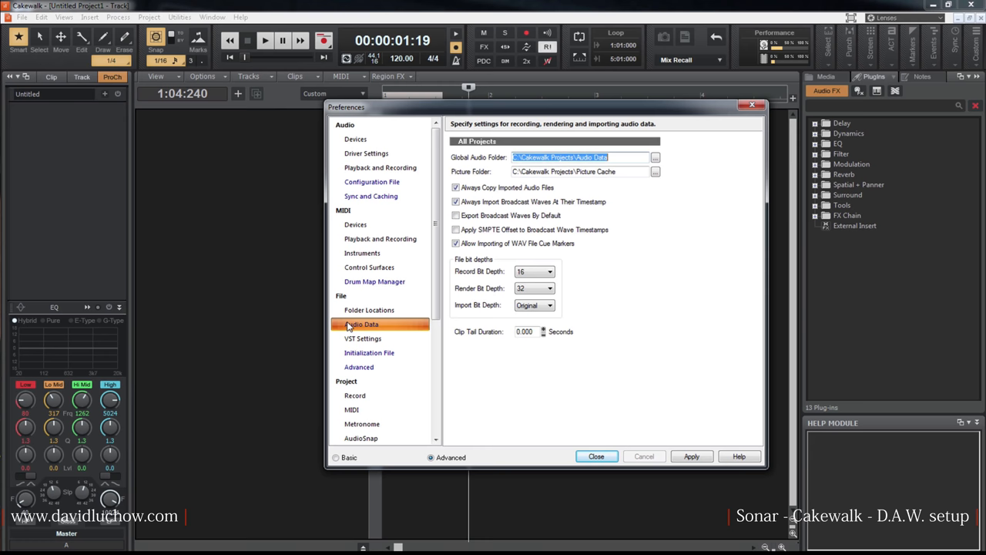
mouse_move(647, 274)
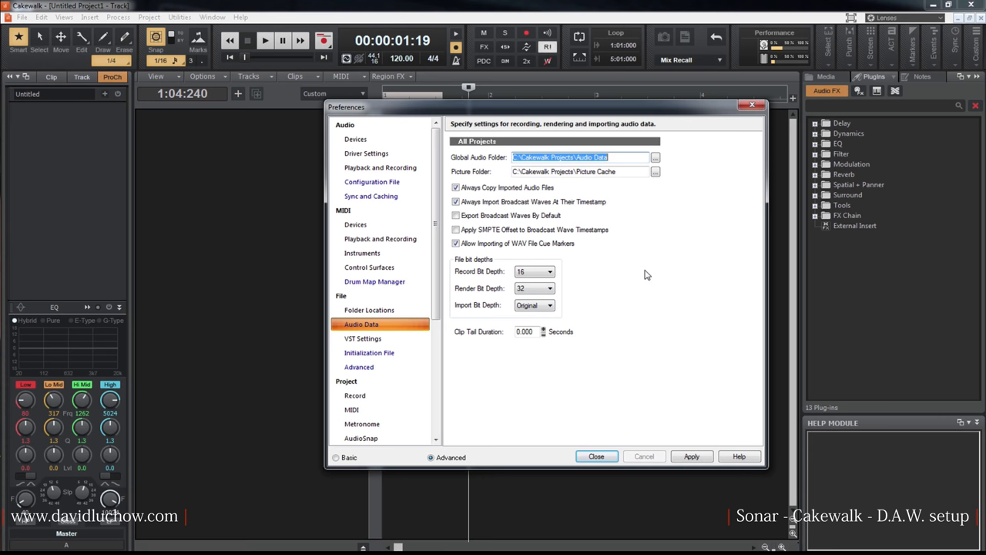
mouse_move(387, 342)
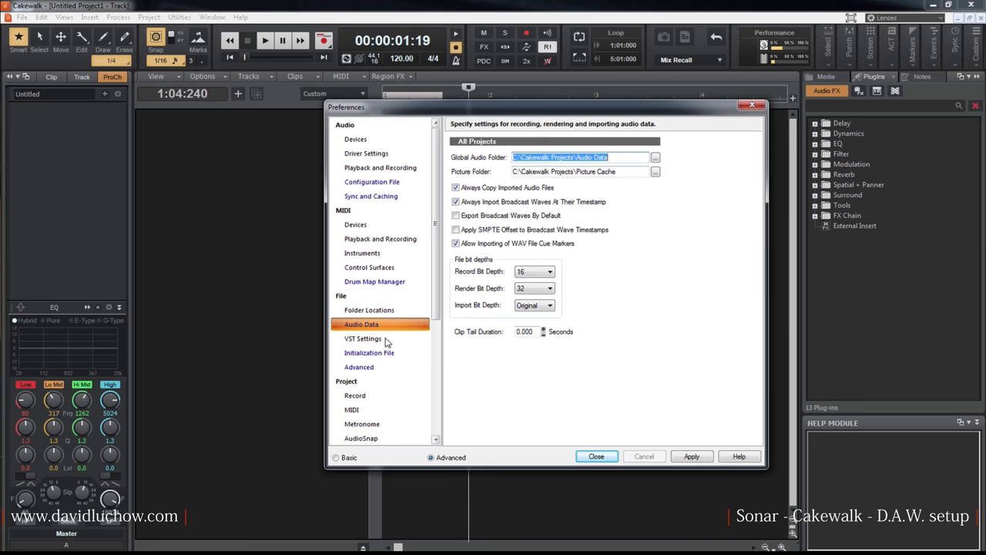
click(369, 352)
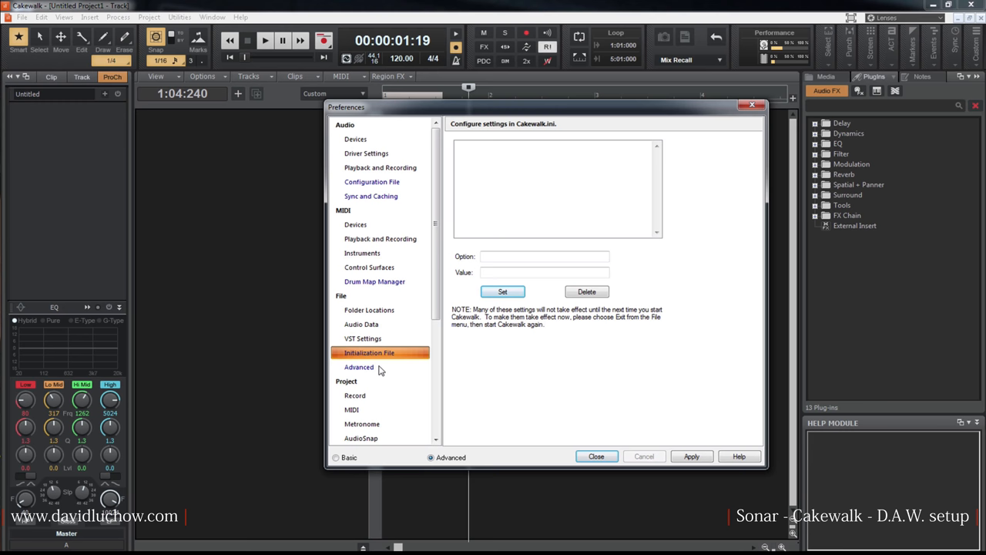
Step: Review the Advanced page's two-minute auto-save and versioning, then show the 5.1 Surround page
click(360, 367)
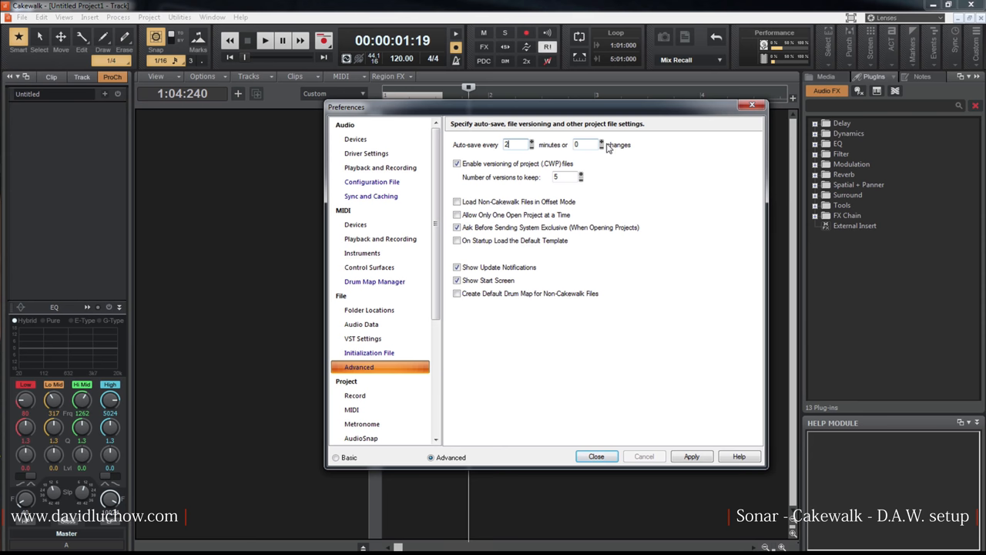
click(599, 144)
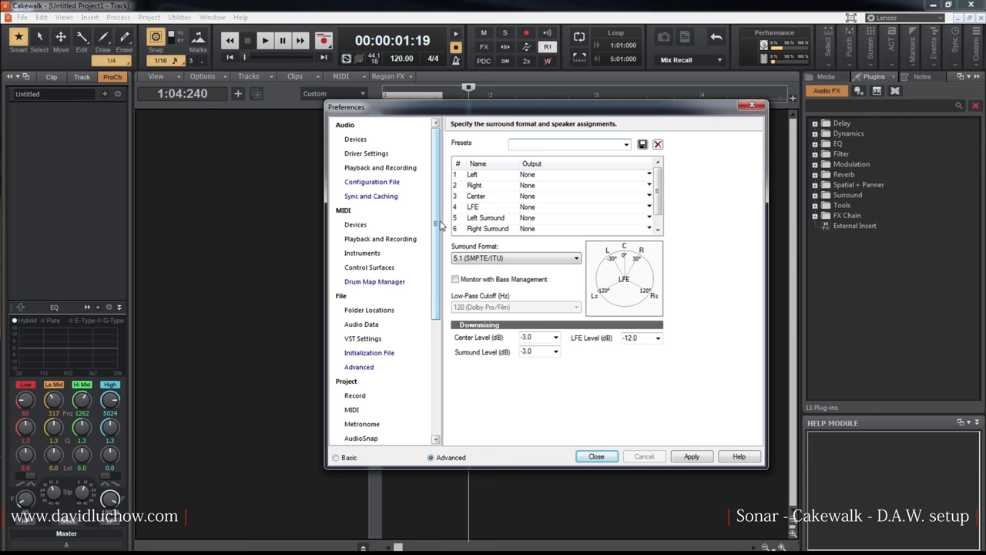
Step: Return to the Audio Devices page listing the Hammerfall DSP RayDAT input and output drivers
click(355, 139)
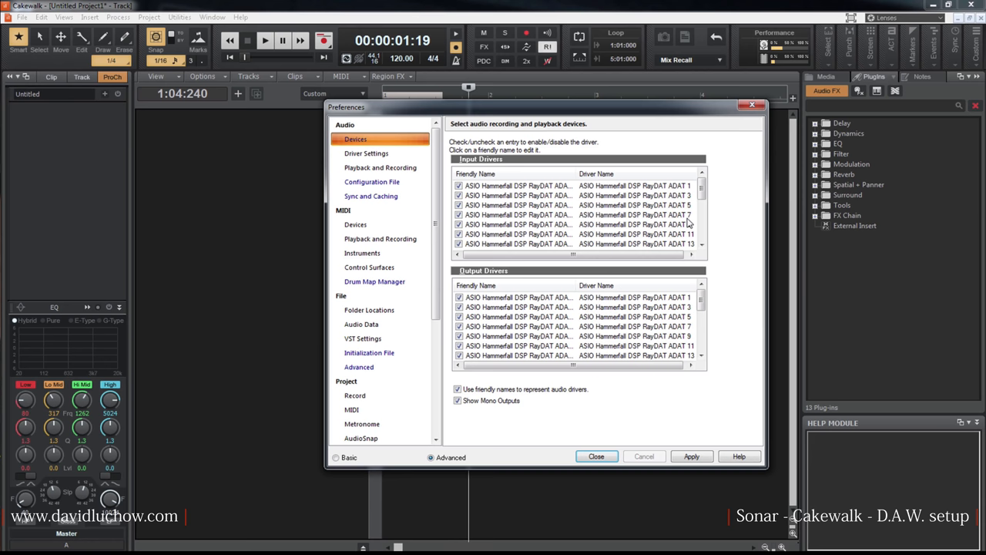
Step: Give input ADAT 7 the friendly name 'Neve pre' and output ADAT 1 the name 'mainout'
click(516, 214)
text(Neve pre)
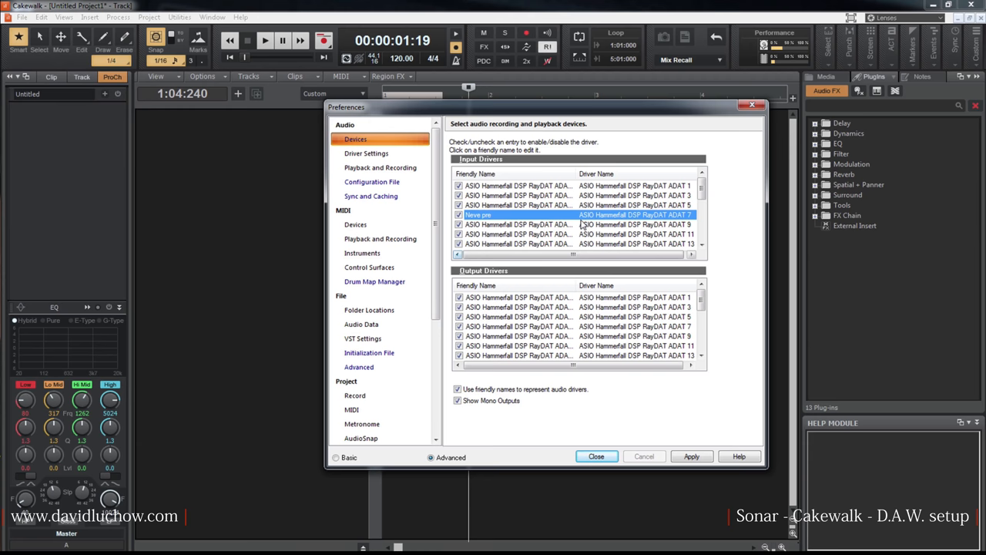
click(521, 297)
text(mainout)
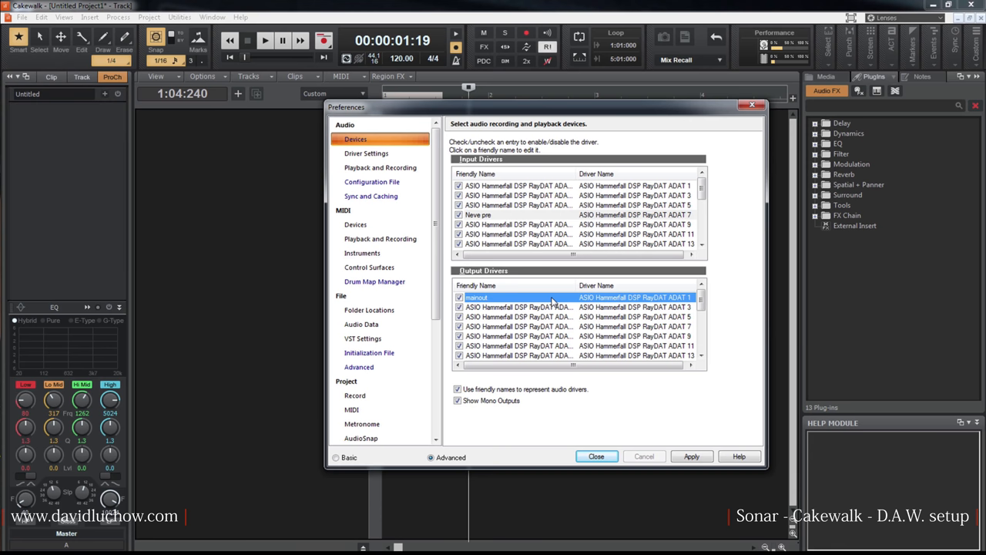
mouse_move(702, 299)
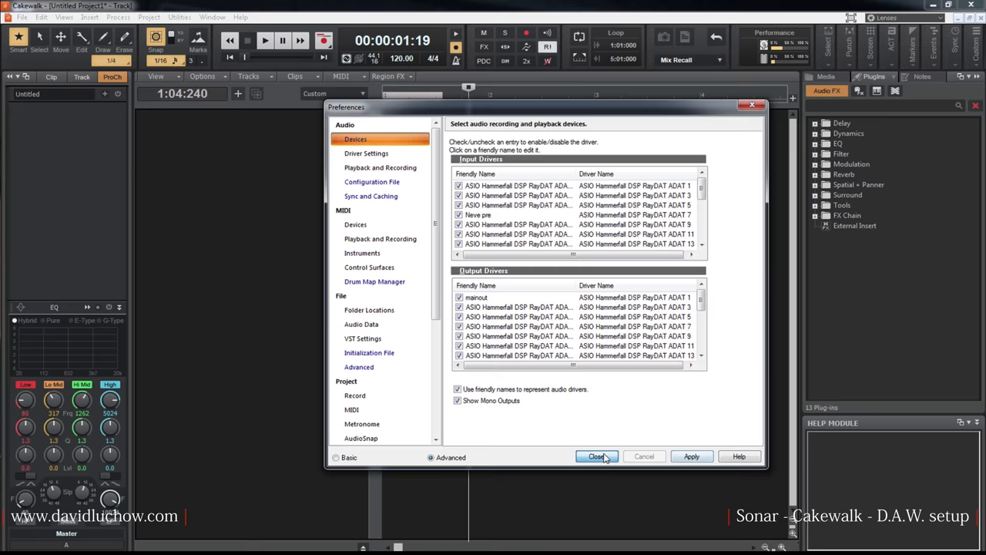
click(598, 456)
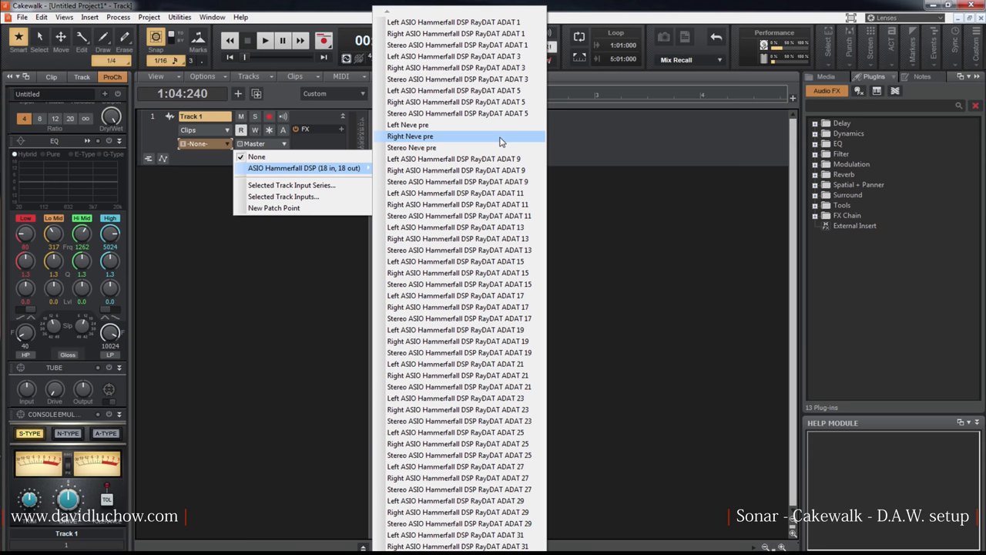
mouse_move(420, 125)
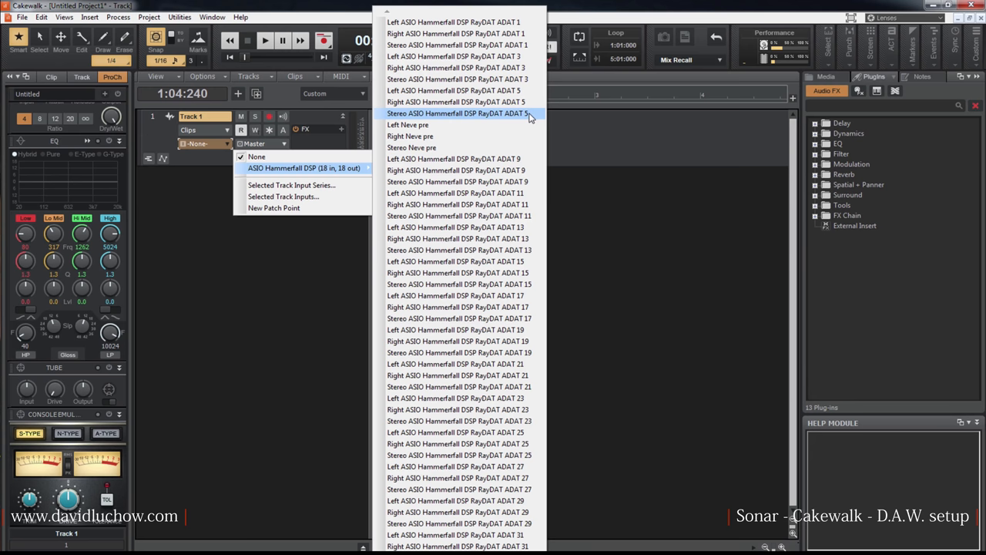
mouse_move(438, 127)
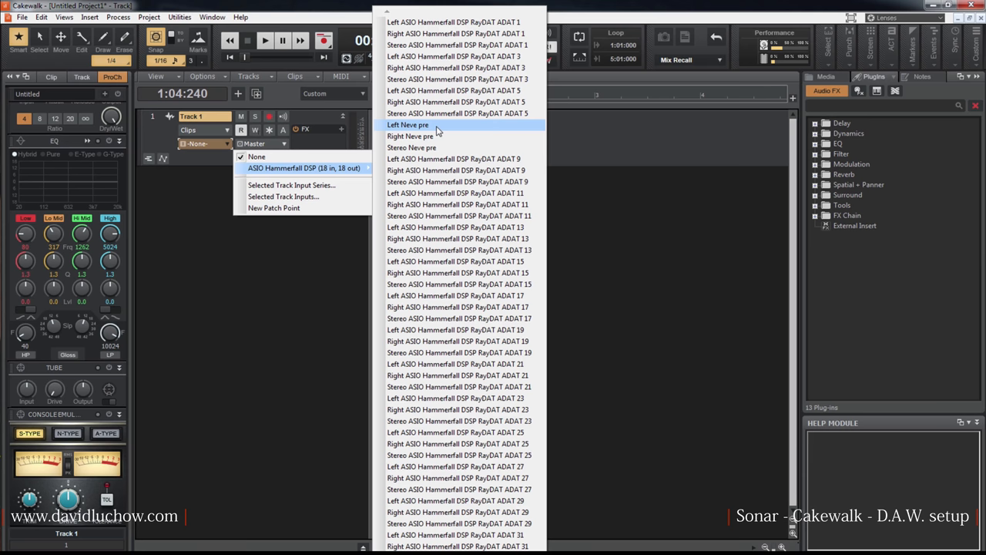
mouse_move(454, 140)
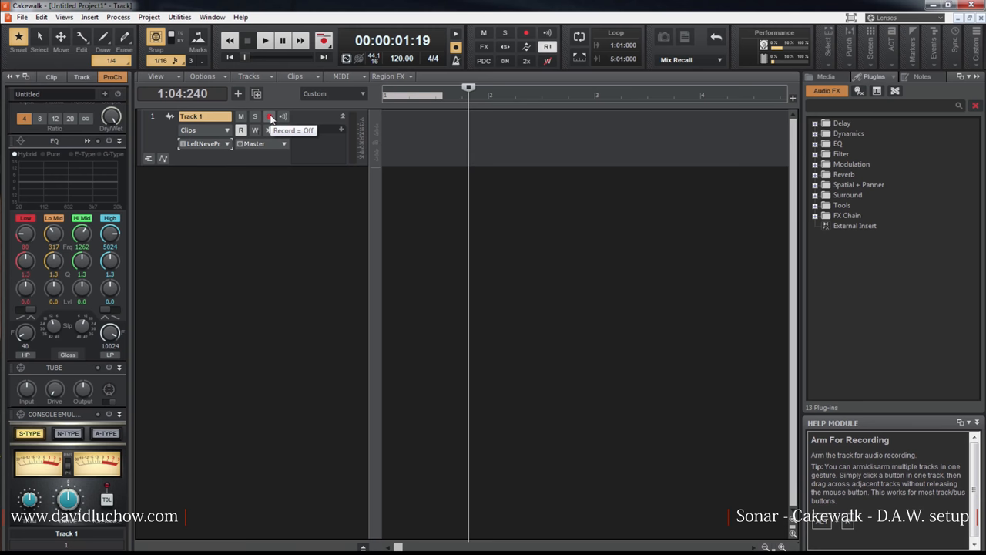
Step: Arm Track 1 so its meter shows incoming signal around -11 dB
click(269, 116)
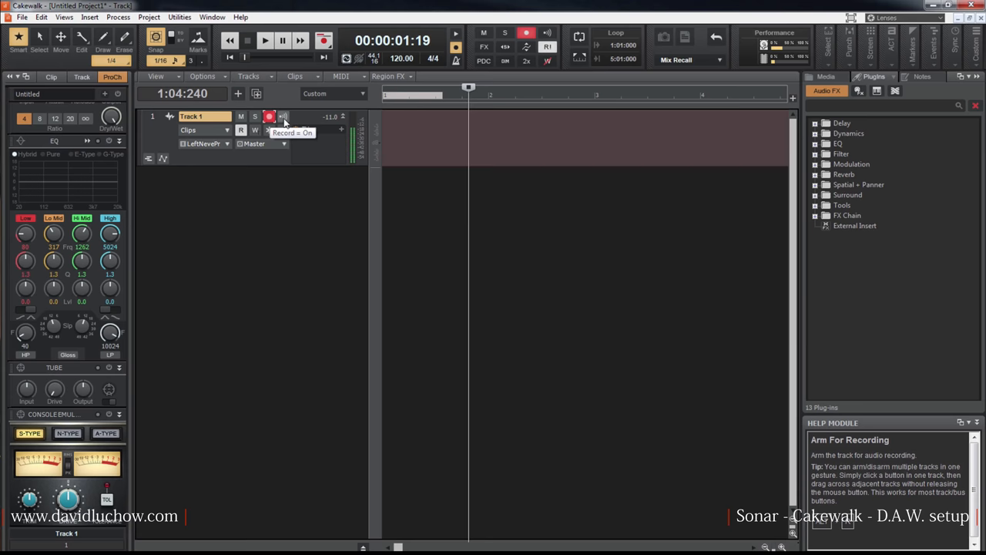